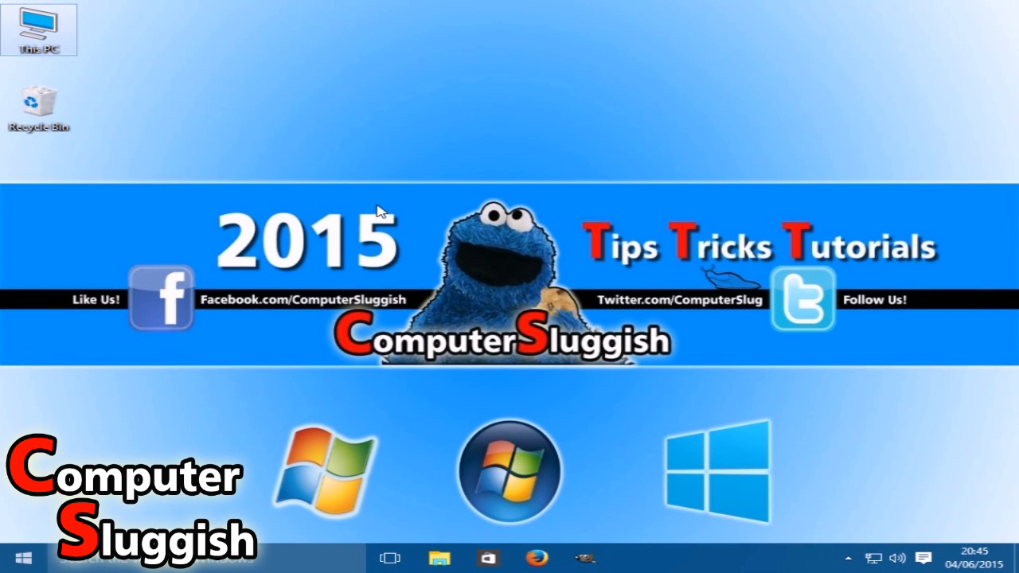
mouse_move(390, 206)
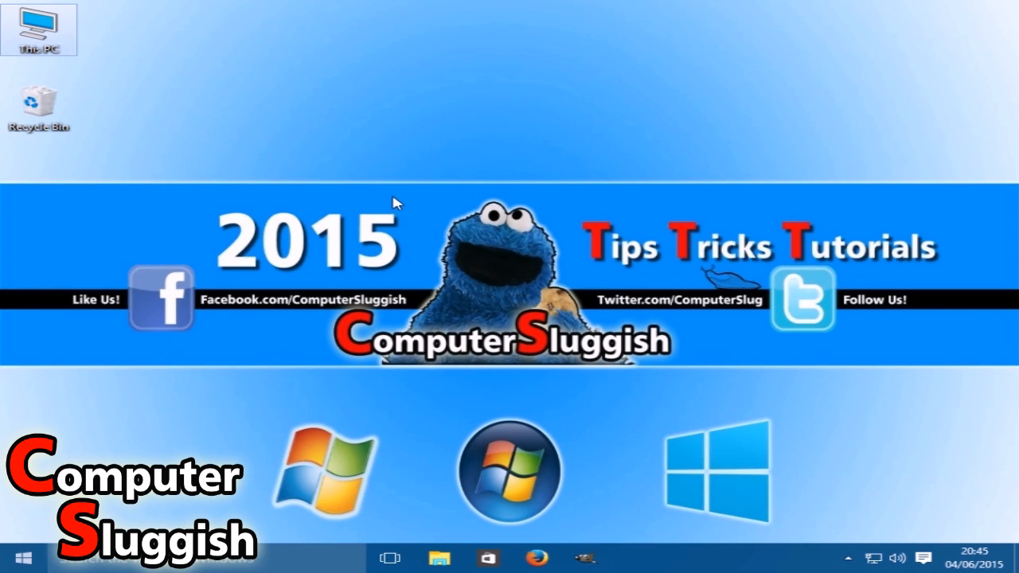
mouse_move(317, 193)
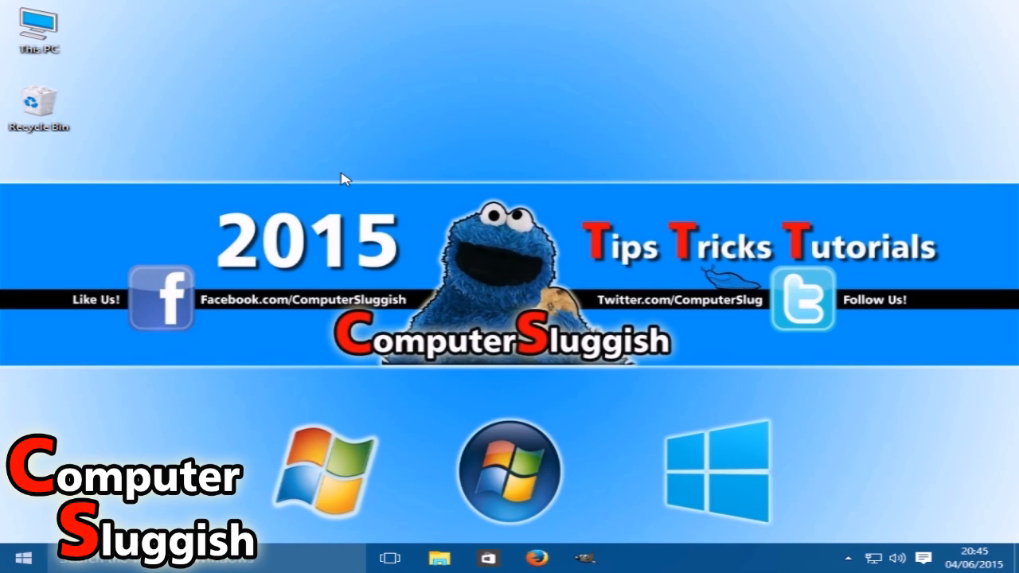
mouse_move(302, 102)
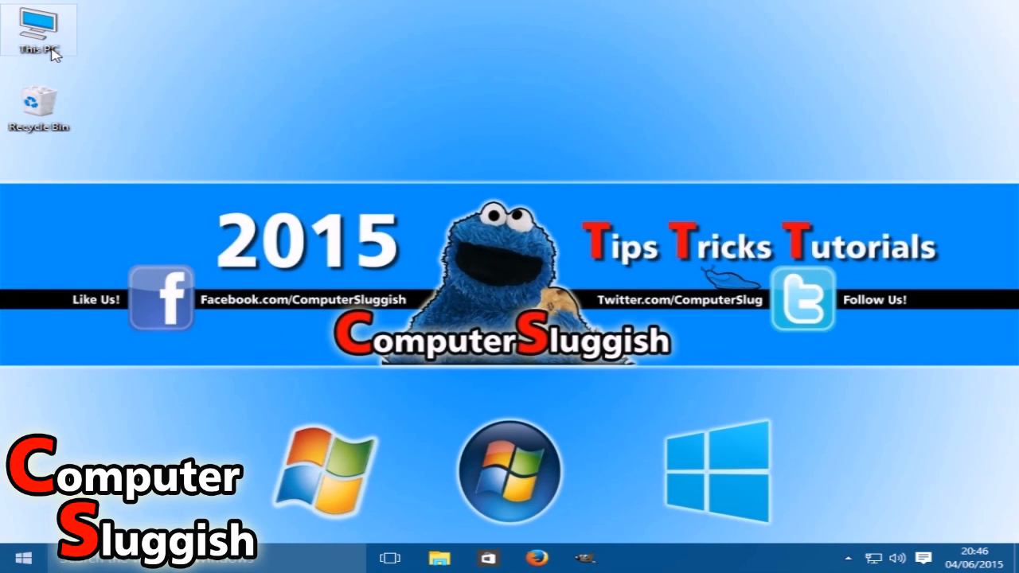
Show This PC in File Explorer so Local Disk (C:) and the CD drive are listed.
double_click(38, 29)
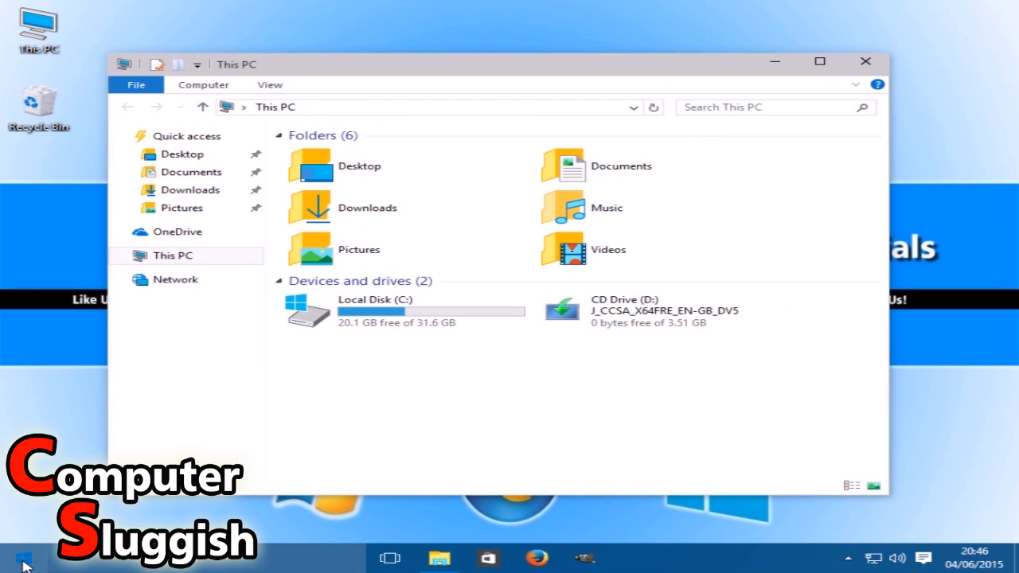
left_click(16, 558)
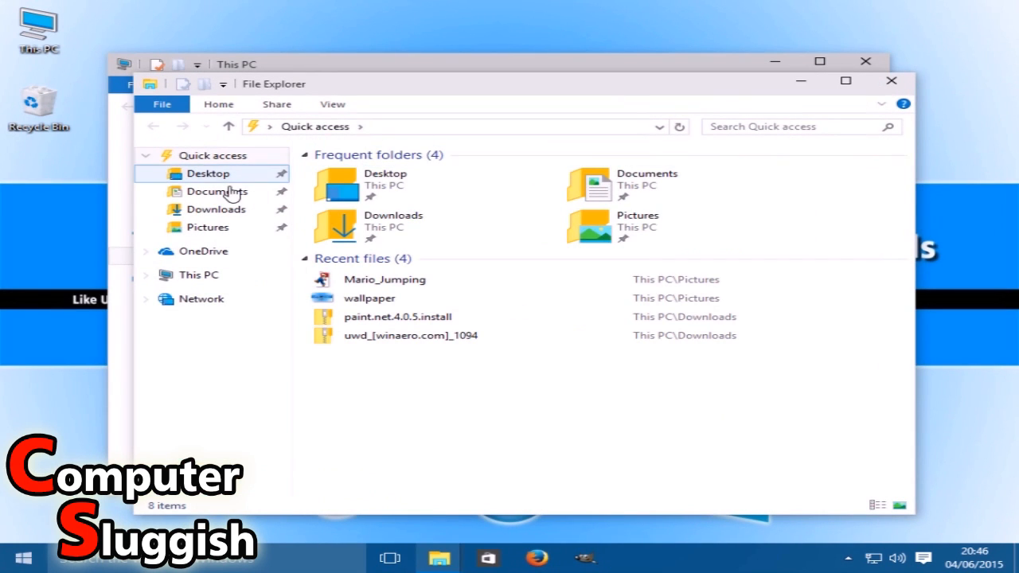
left_click(198, 273)
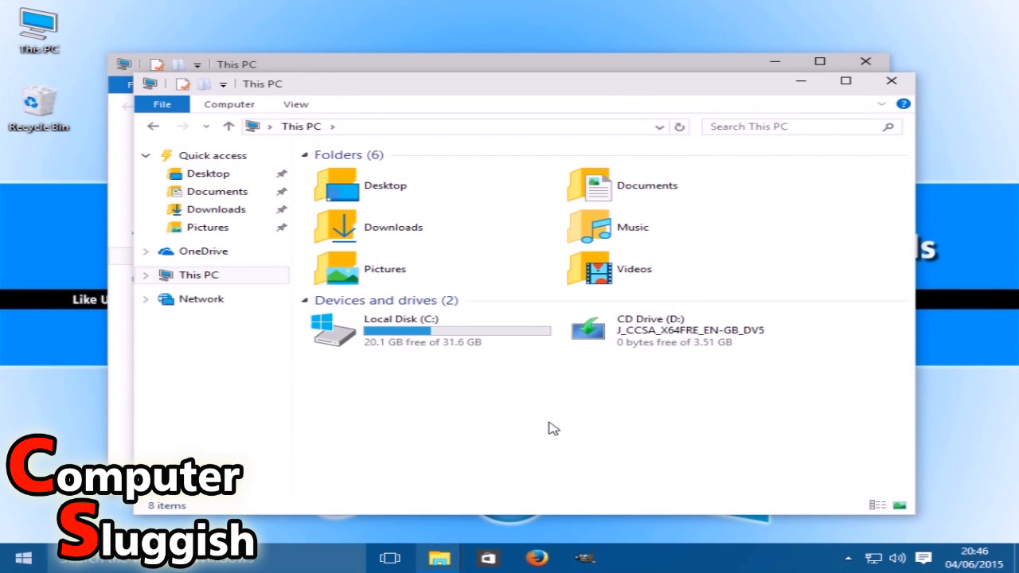
Bring up the Tools page of the Local Disk (C:) Properties dialog.
right_click(375, 330)
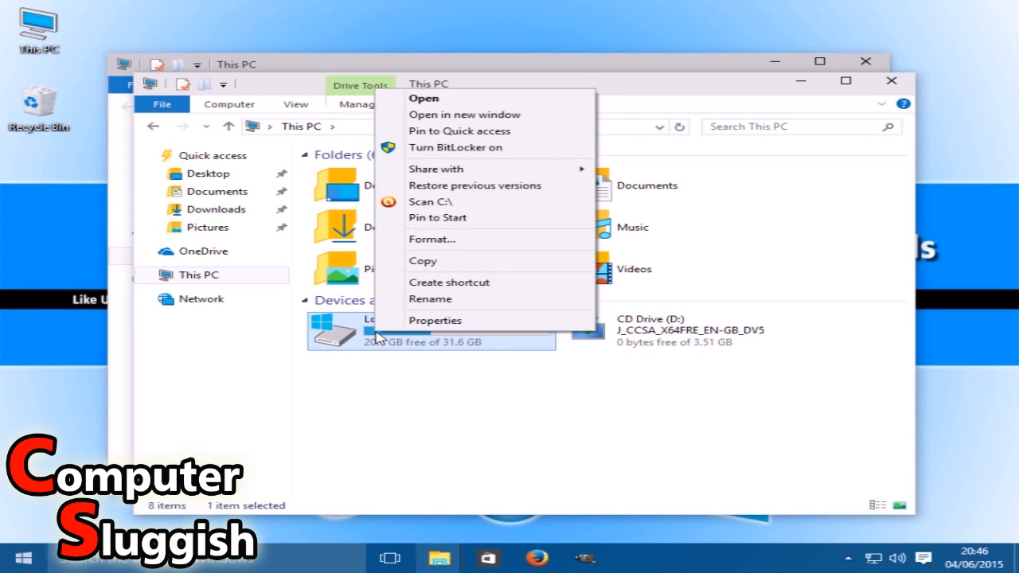
left_click(435, 320)
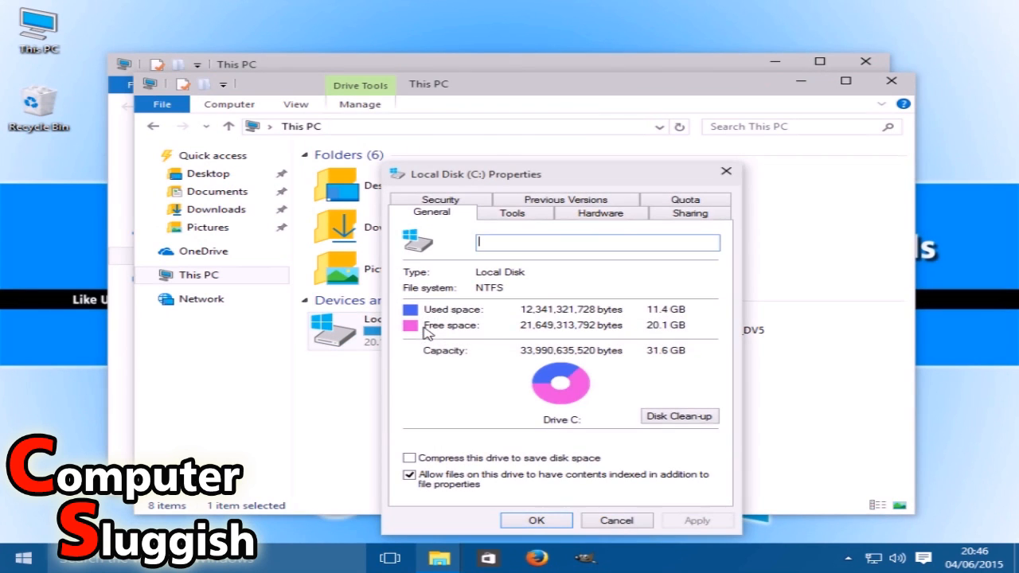
mouse_move(768, 311)
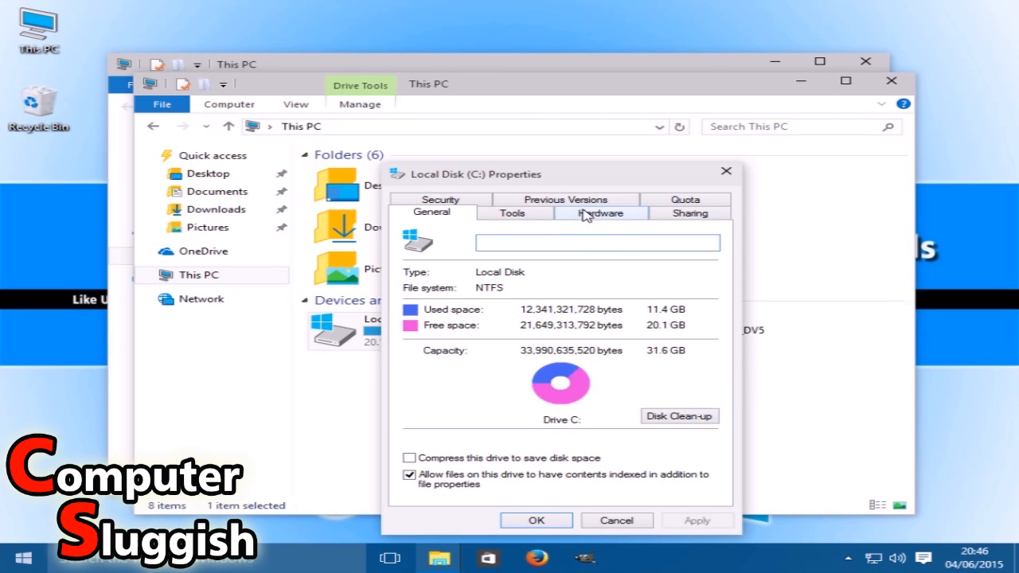
left_click(513, 213)
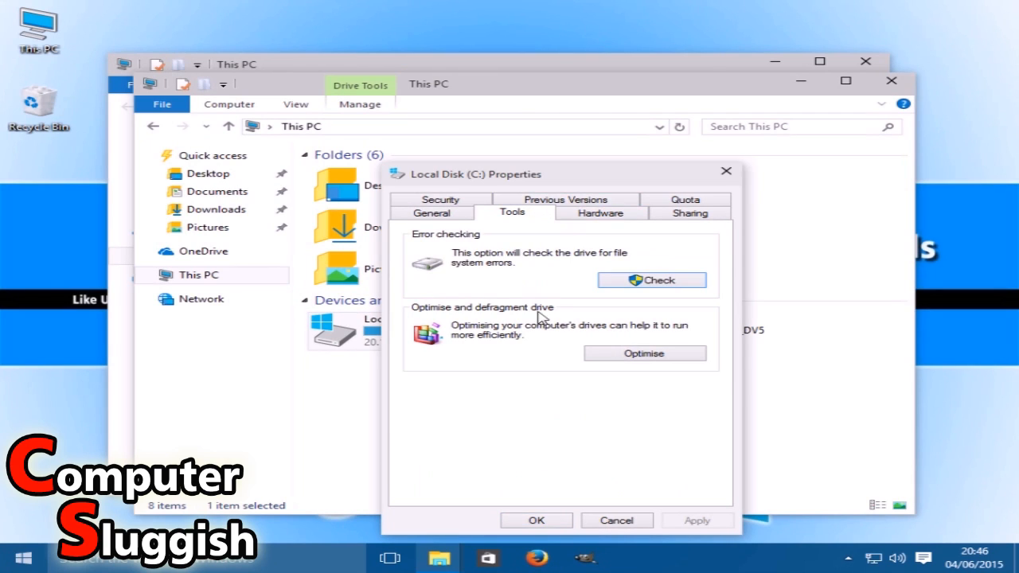
mouse_move(625, 347)
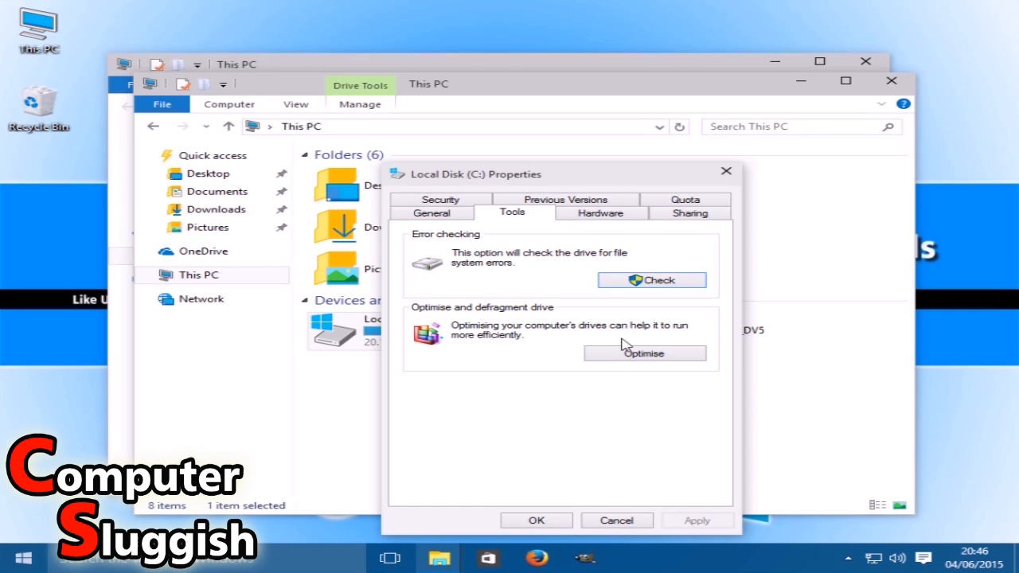
In Optimise Drives, analyse C: (0% fragmented) and start optimising it.
left_click(643, 354)
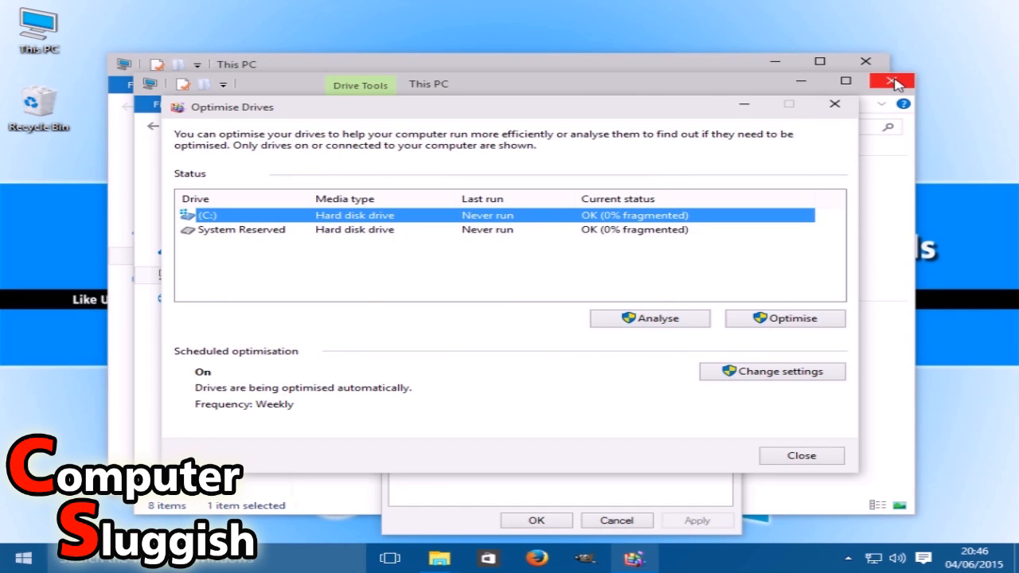
left_click(892, 80)
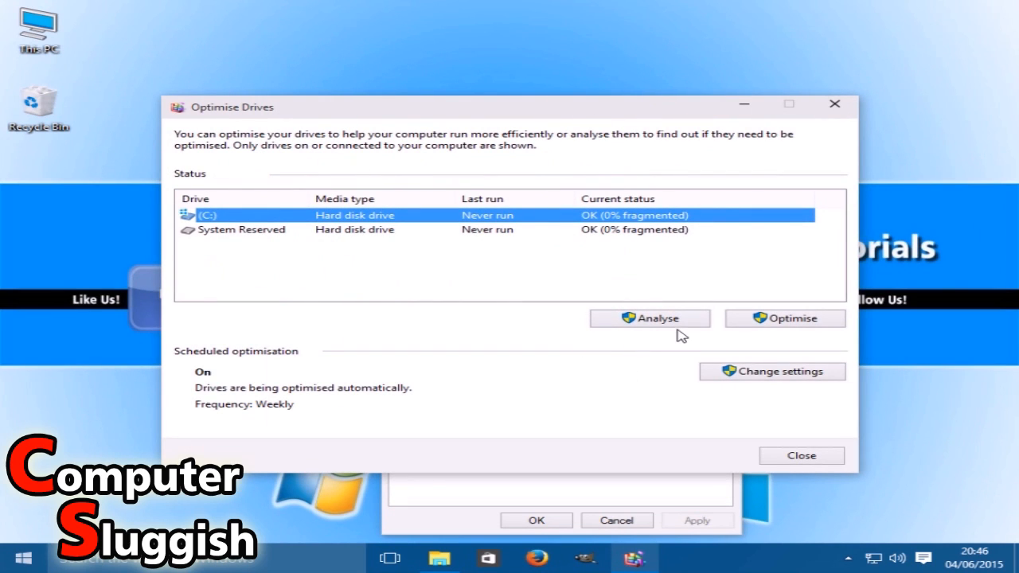
left_click(650, 319)
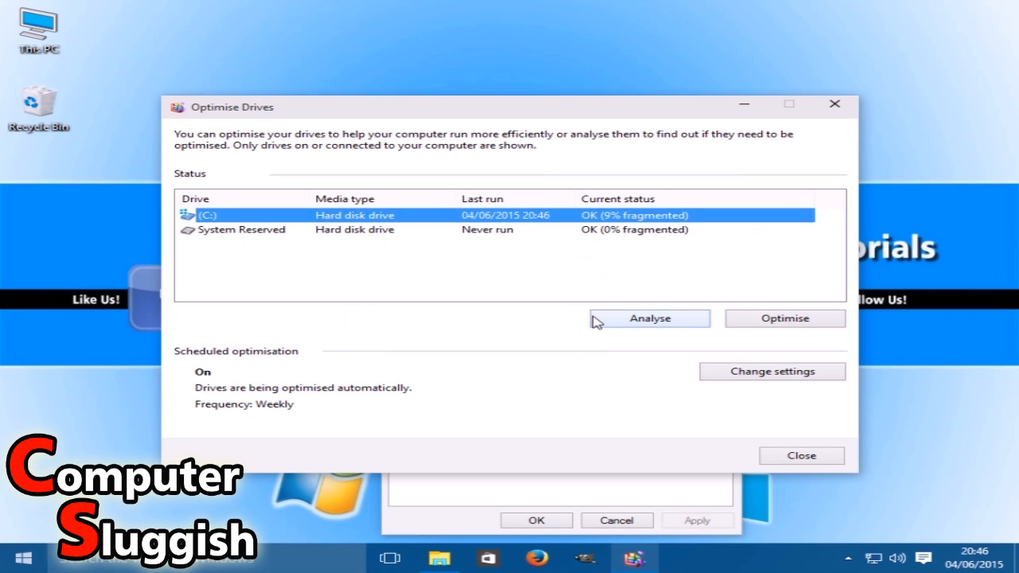
mouse_move(404, 231)
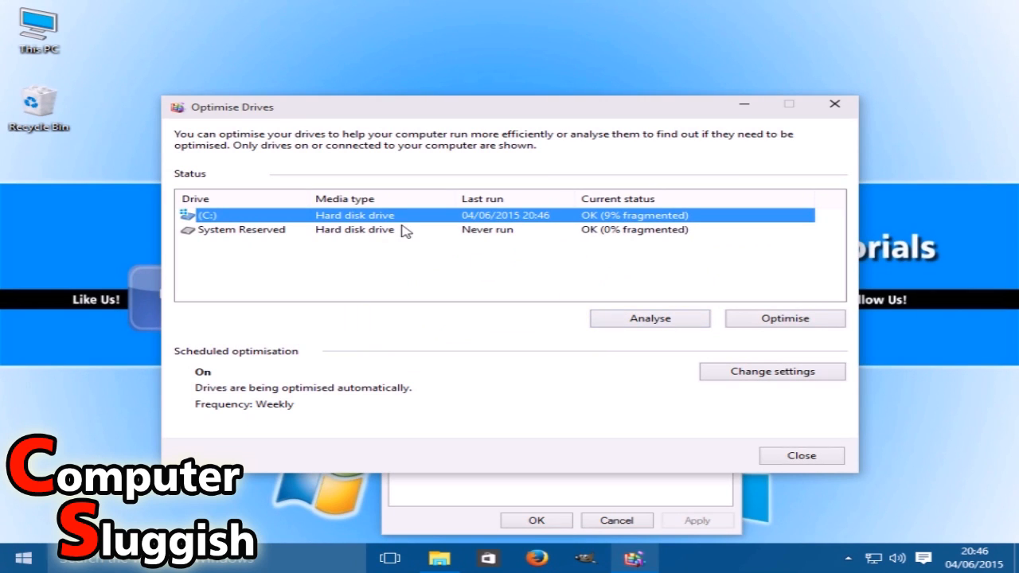
mouse_move(704, 245)
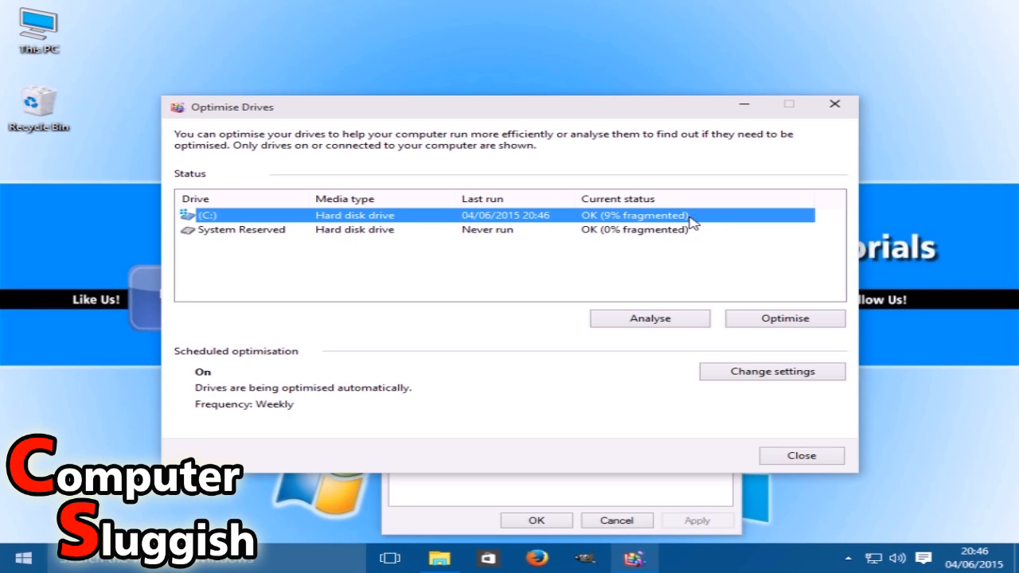
mouse_move(756, 315)
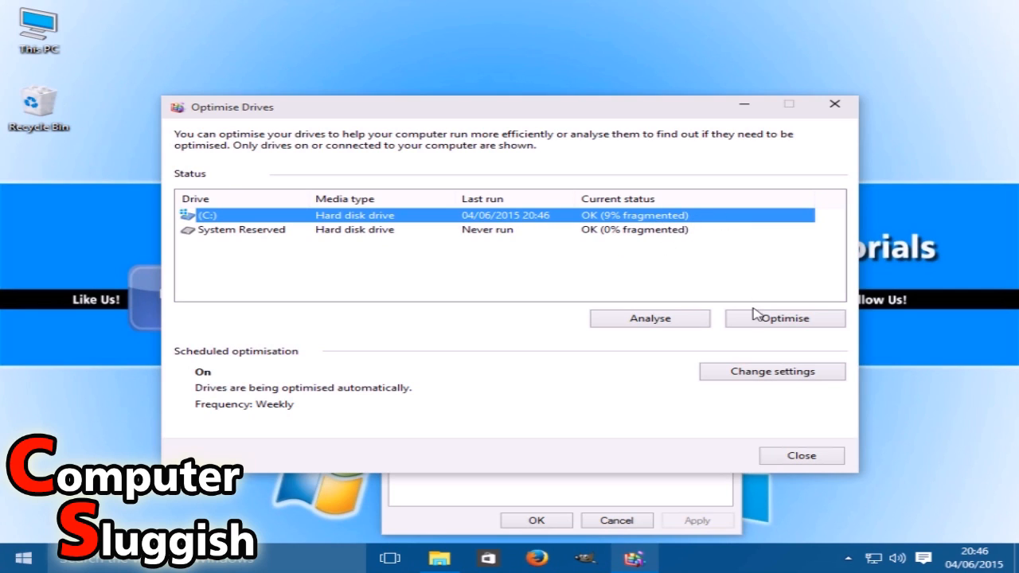
left_click(783, 319)
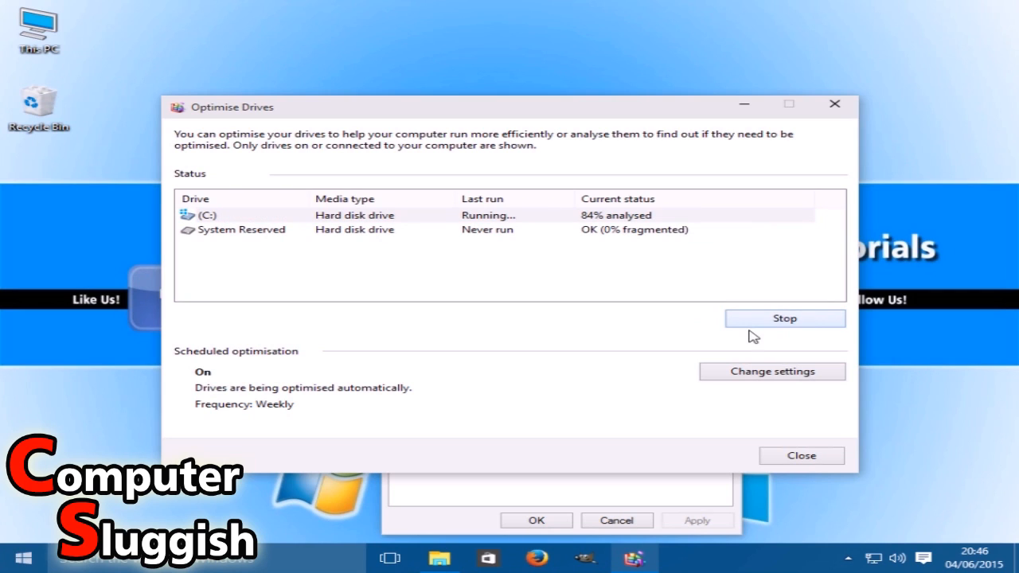